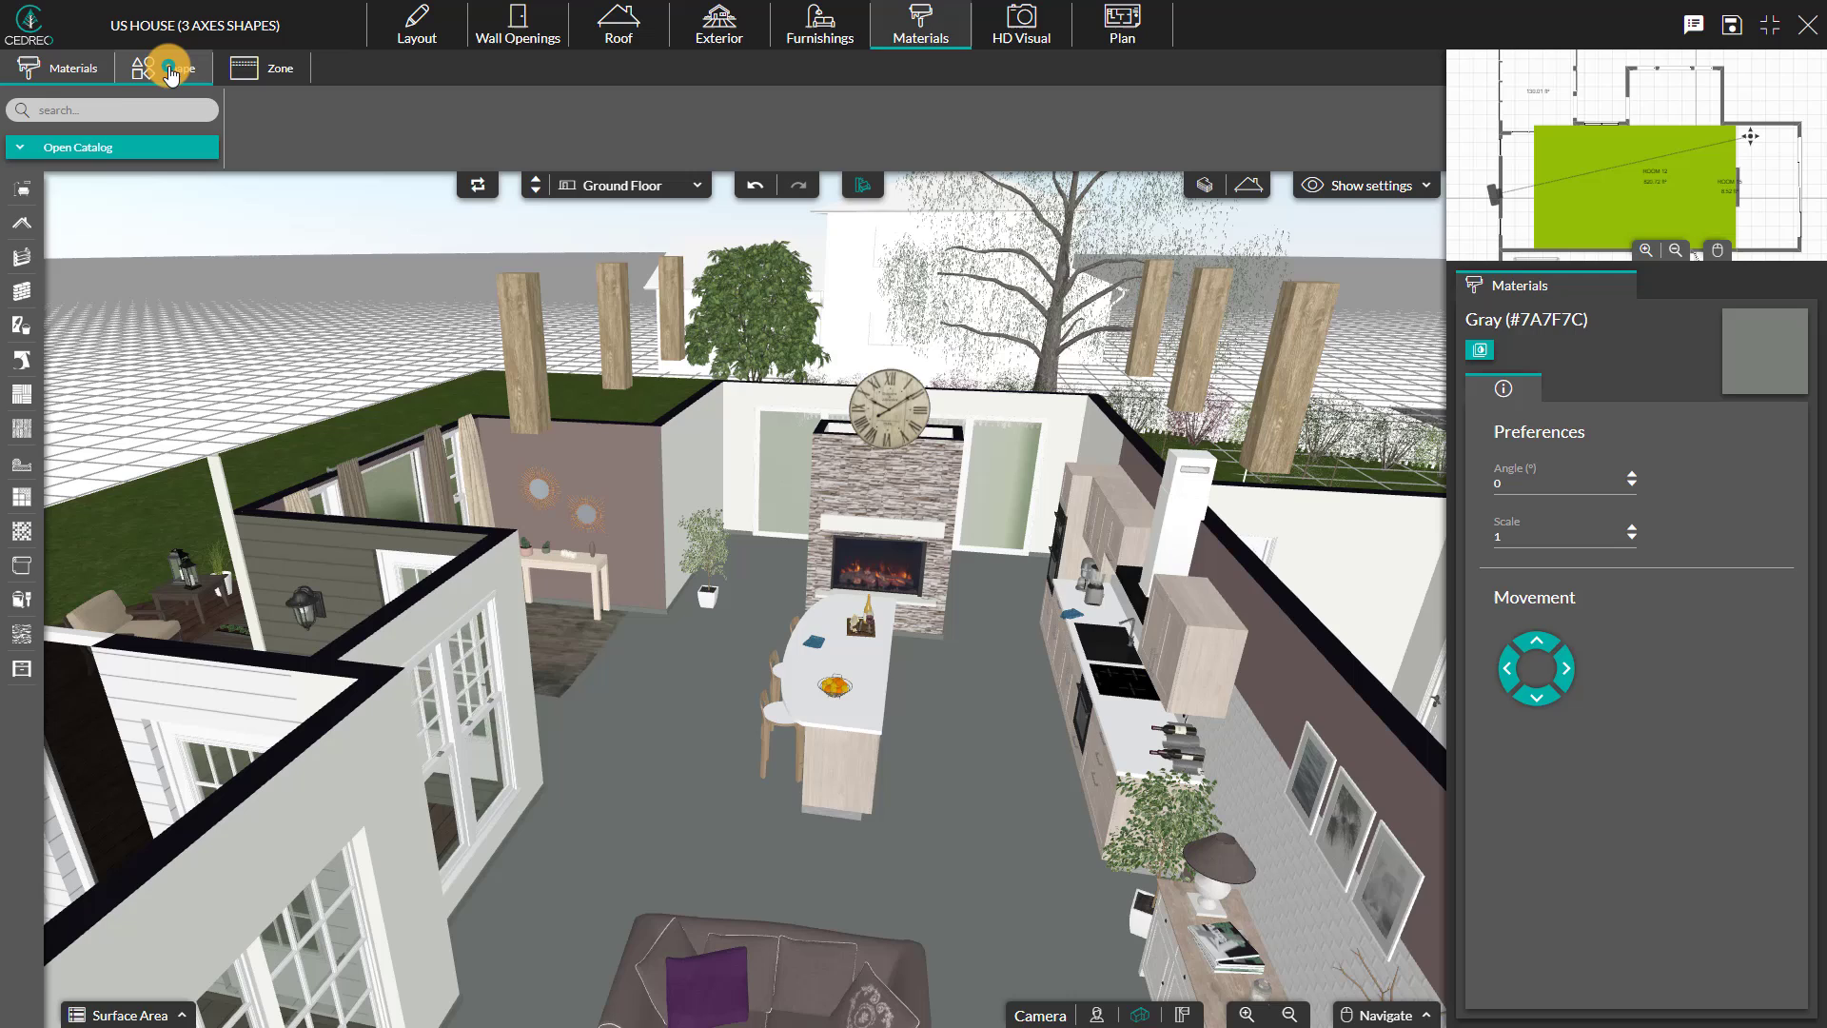
# Browse the basic shapes catalog and pick the Cube to start placing it.
pyautogui.click(164, 68)
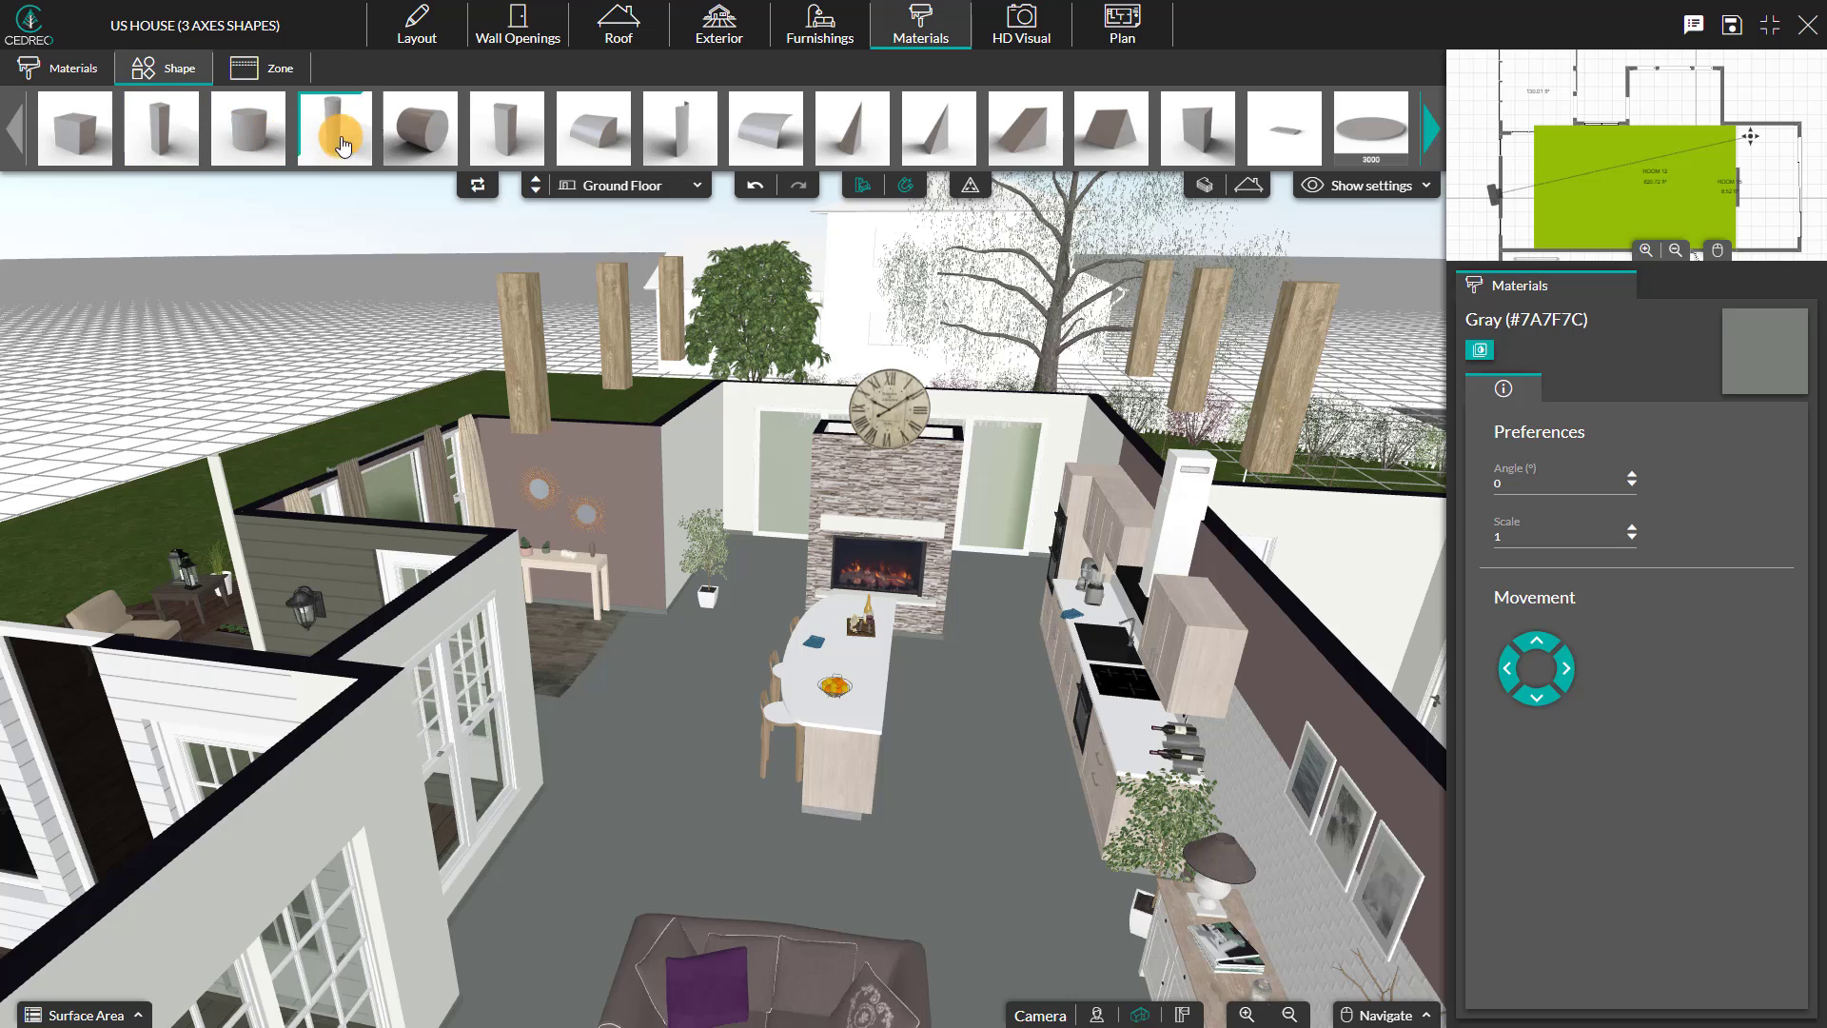
pyautogui.click(680, 128)
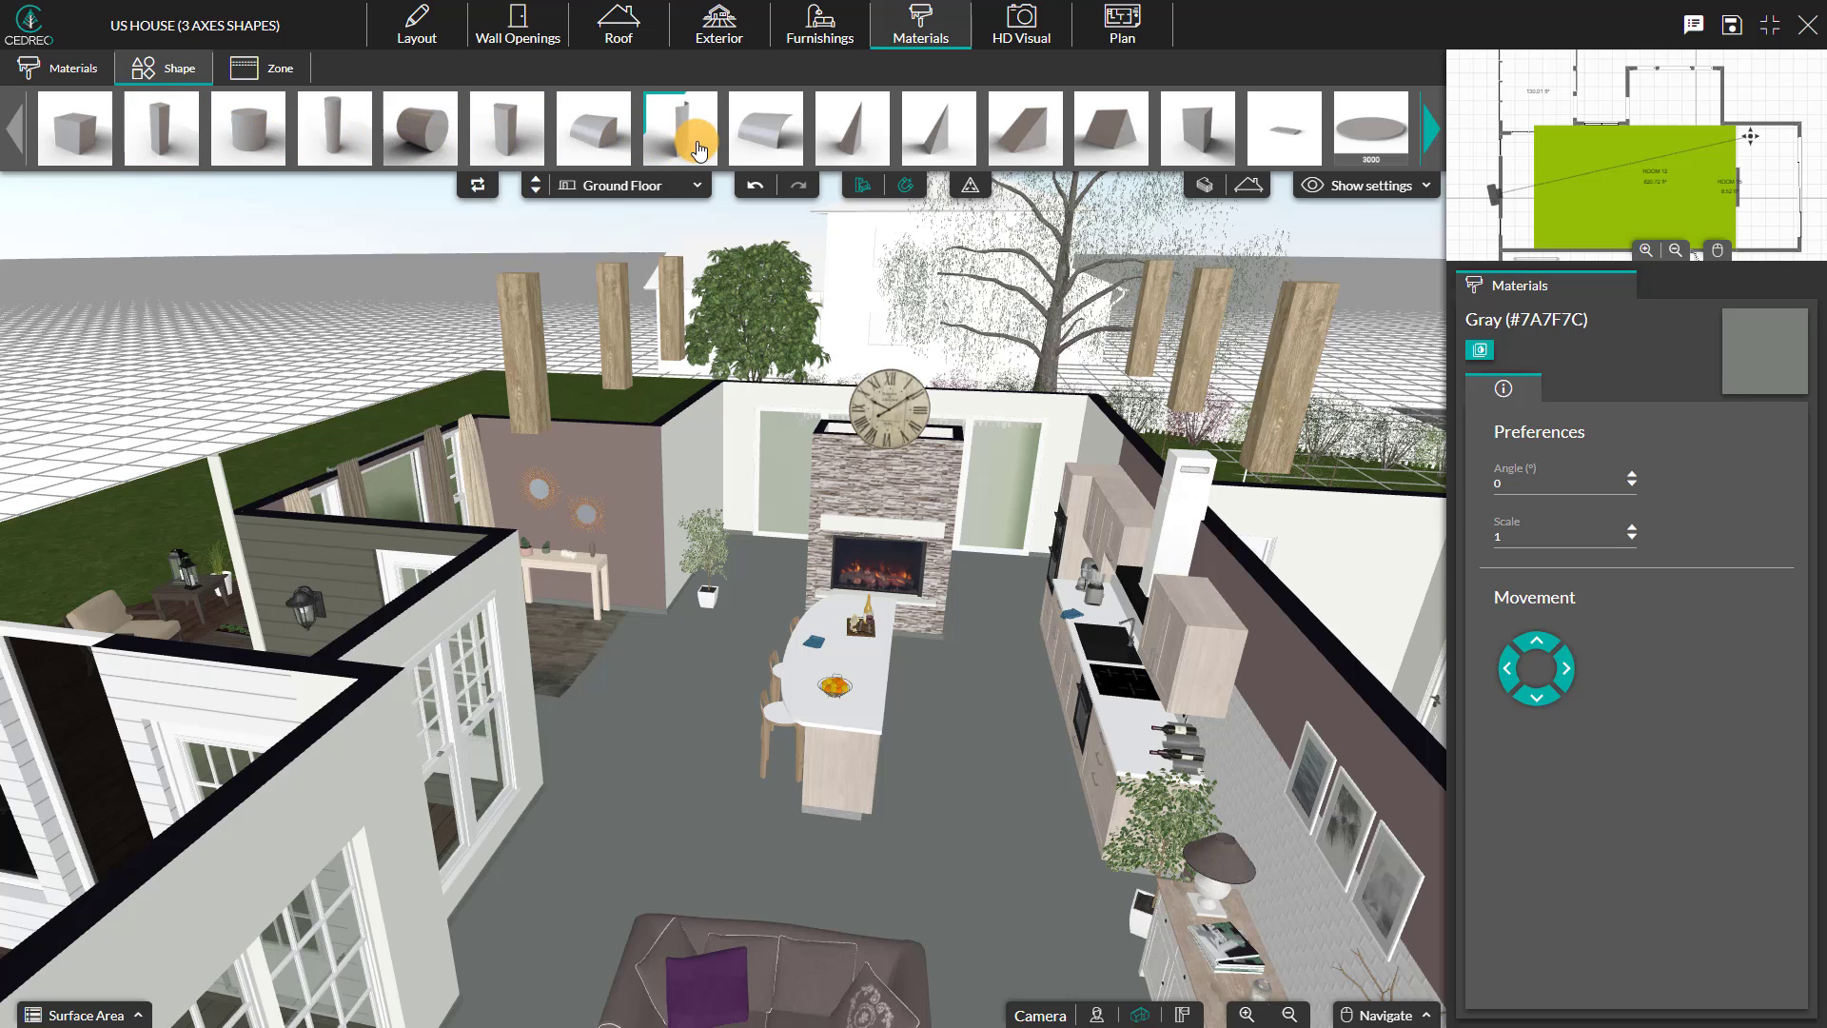
pyautogui.click(1064, 128)
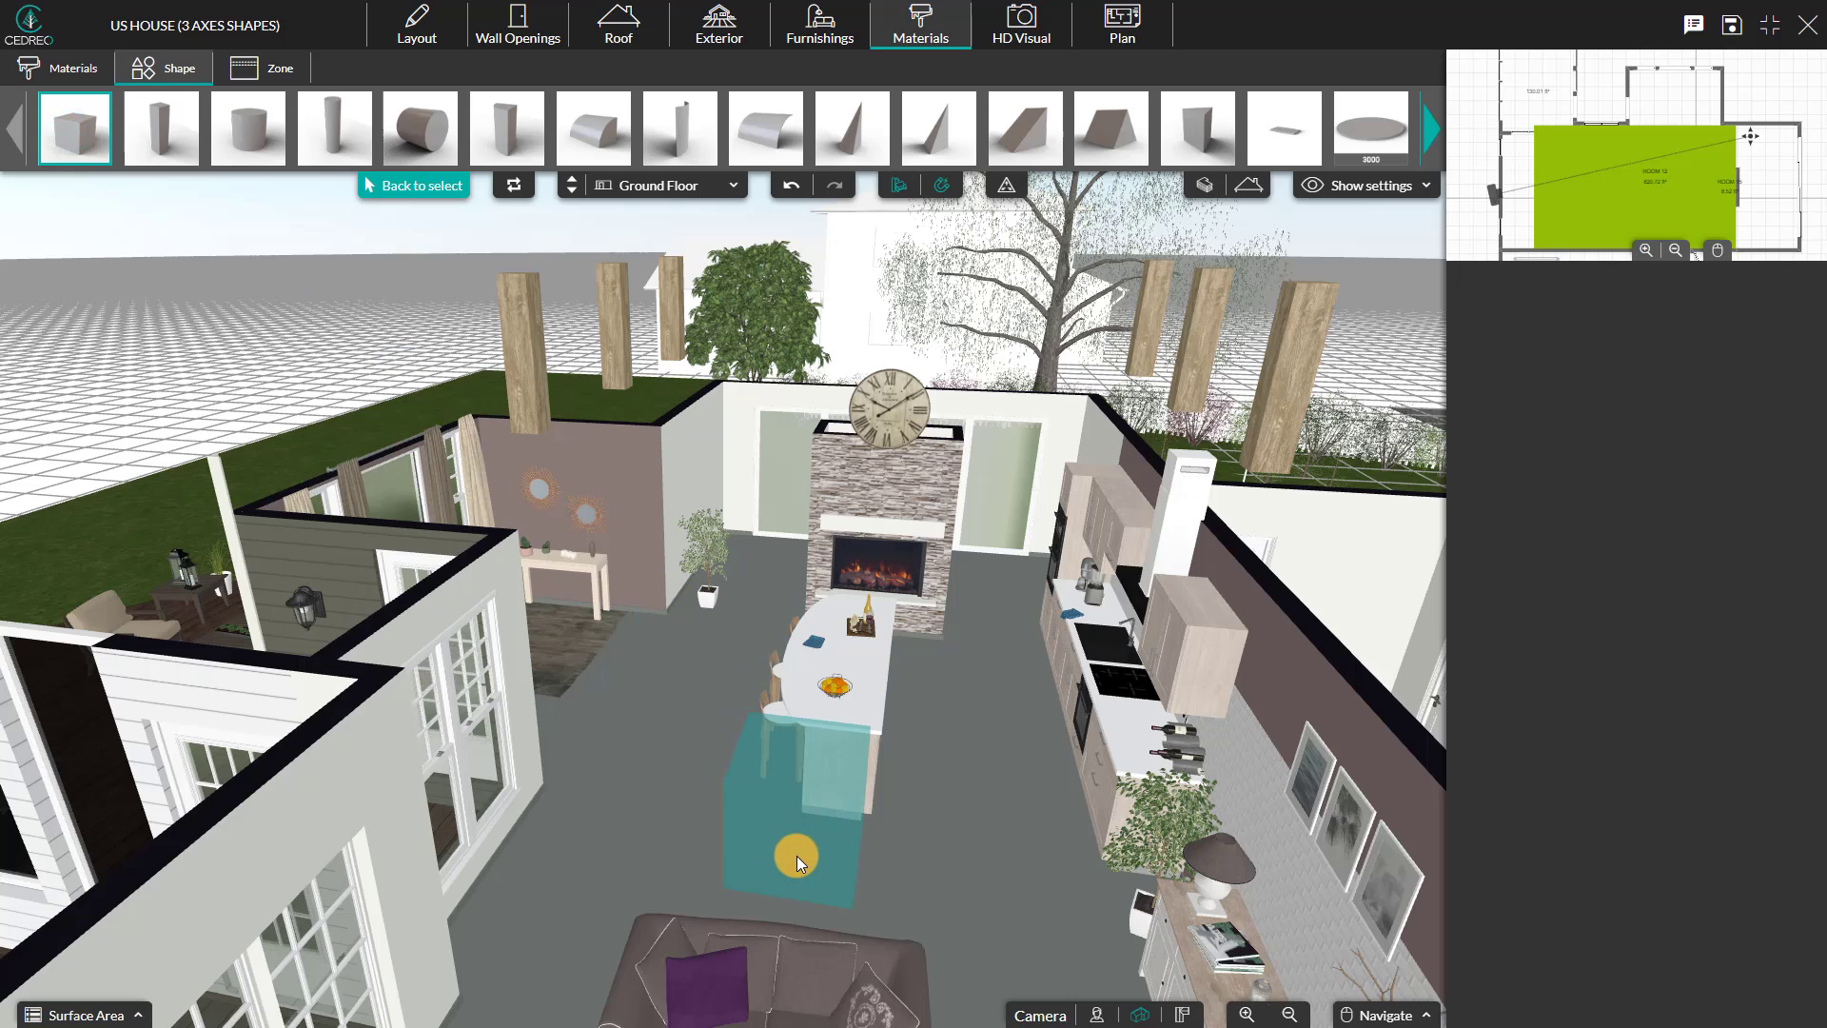
# Drop the cube on the floor in front of the kitchen island.
pyautogui.click(798, 862)
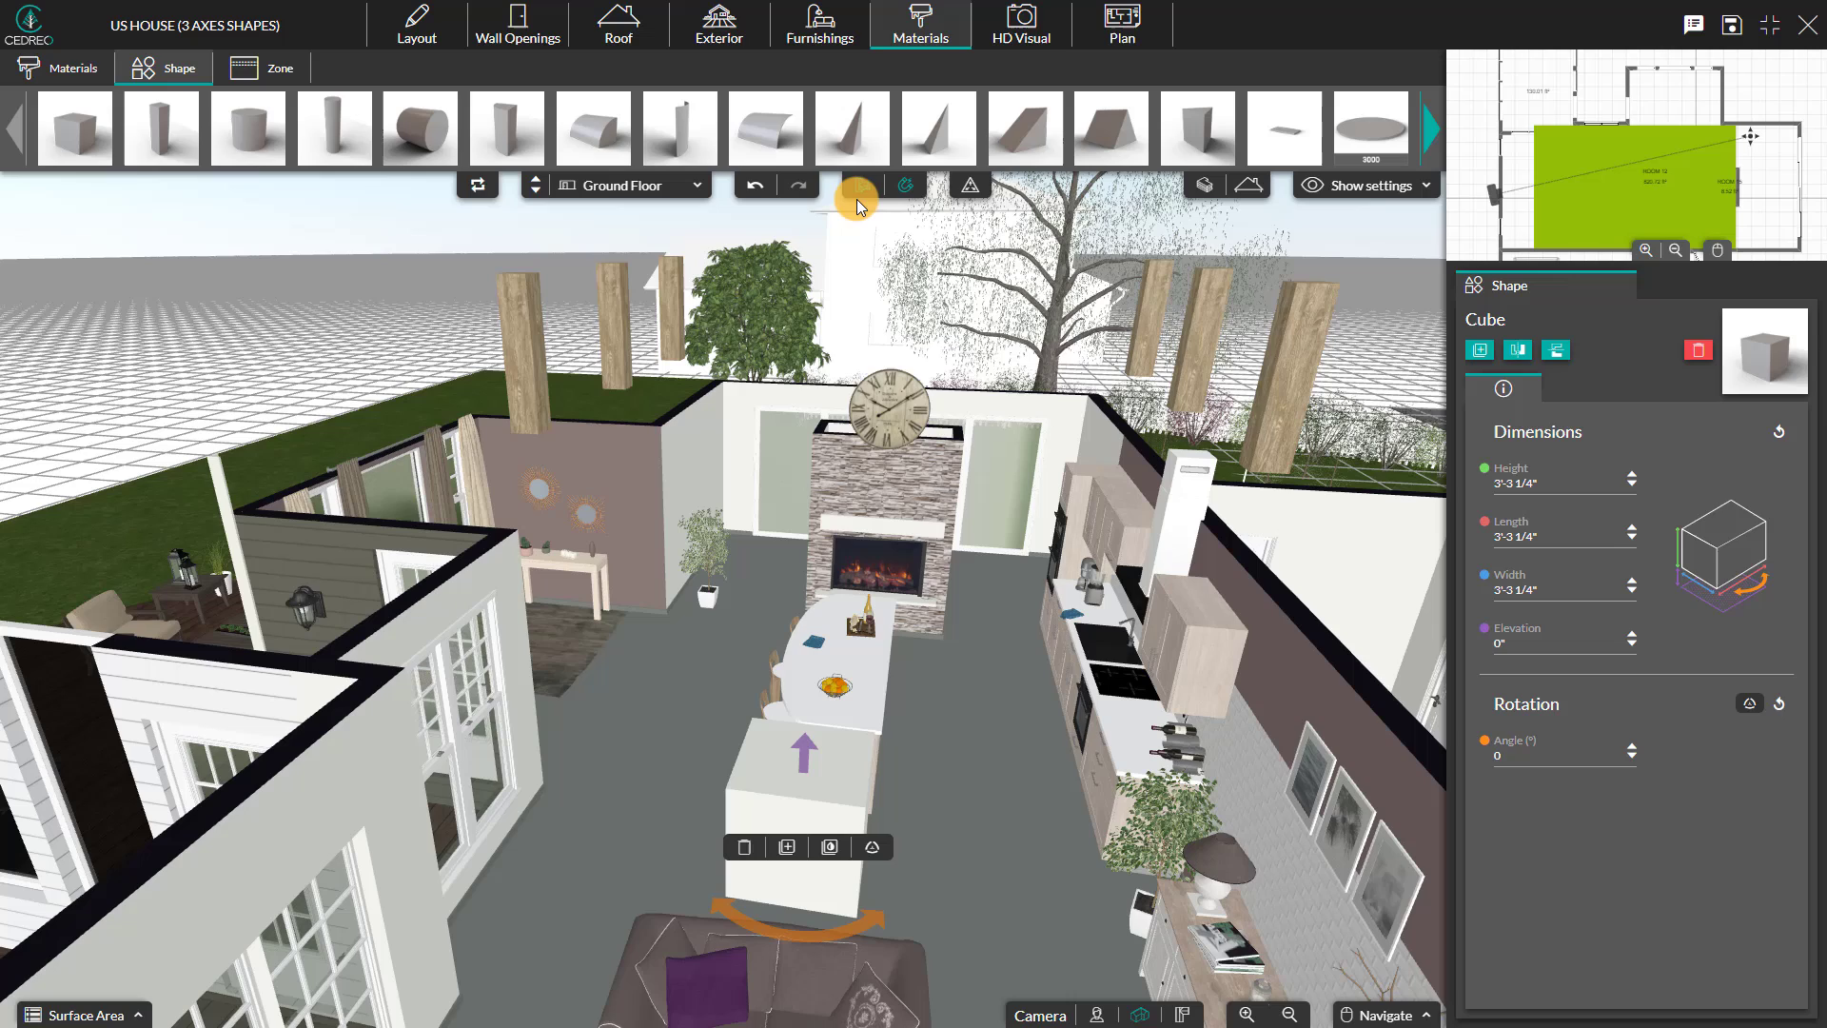
pyautogui.moveTo(860, 187)
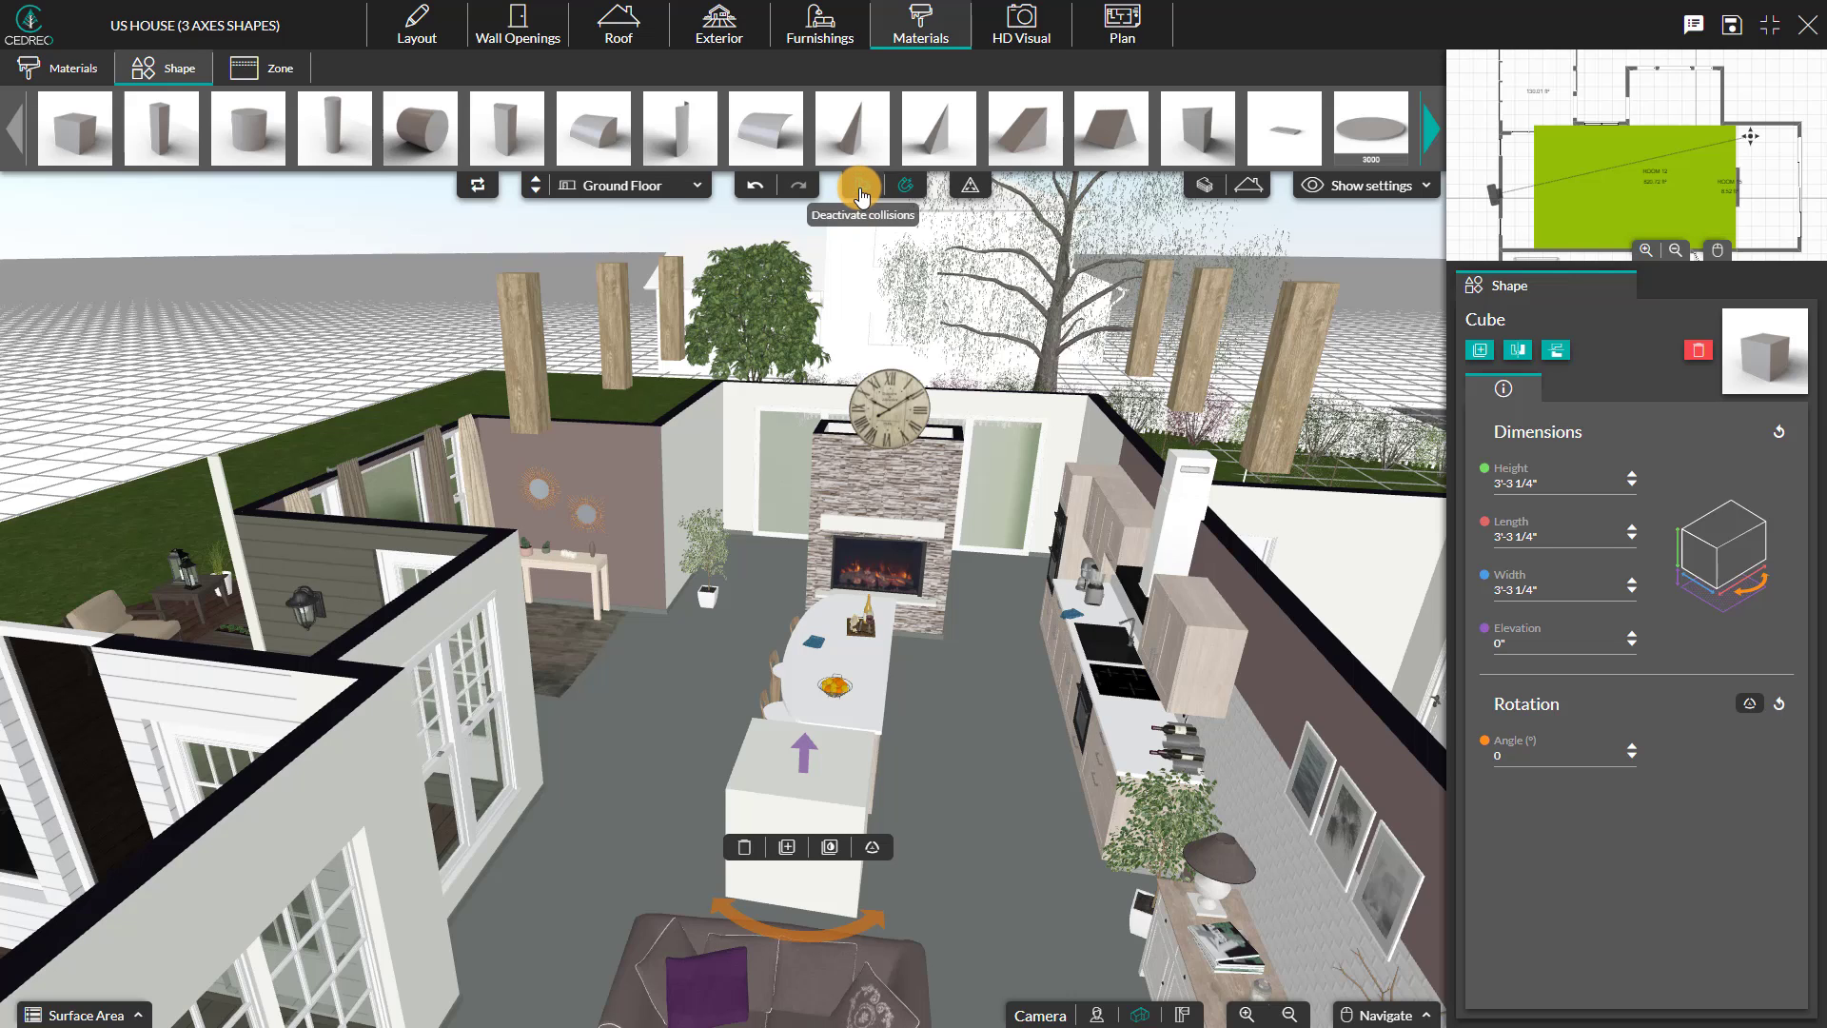
pyautogui.moveTo(860, 185)
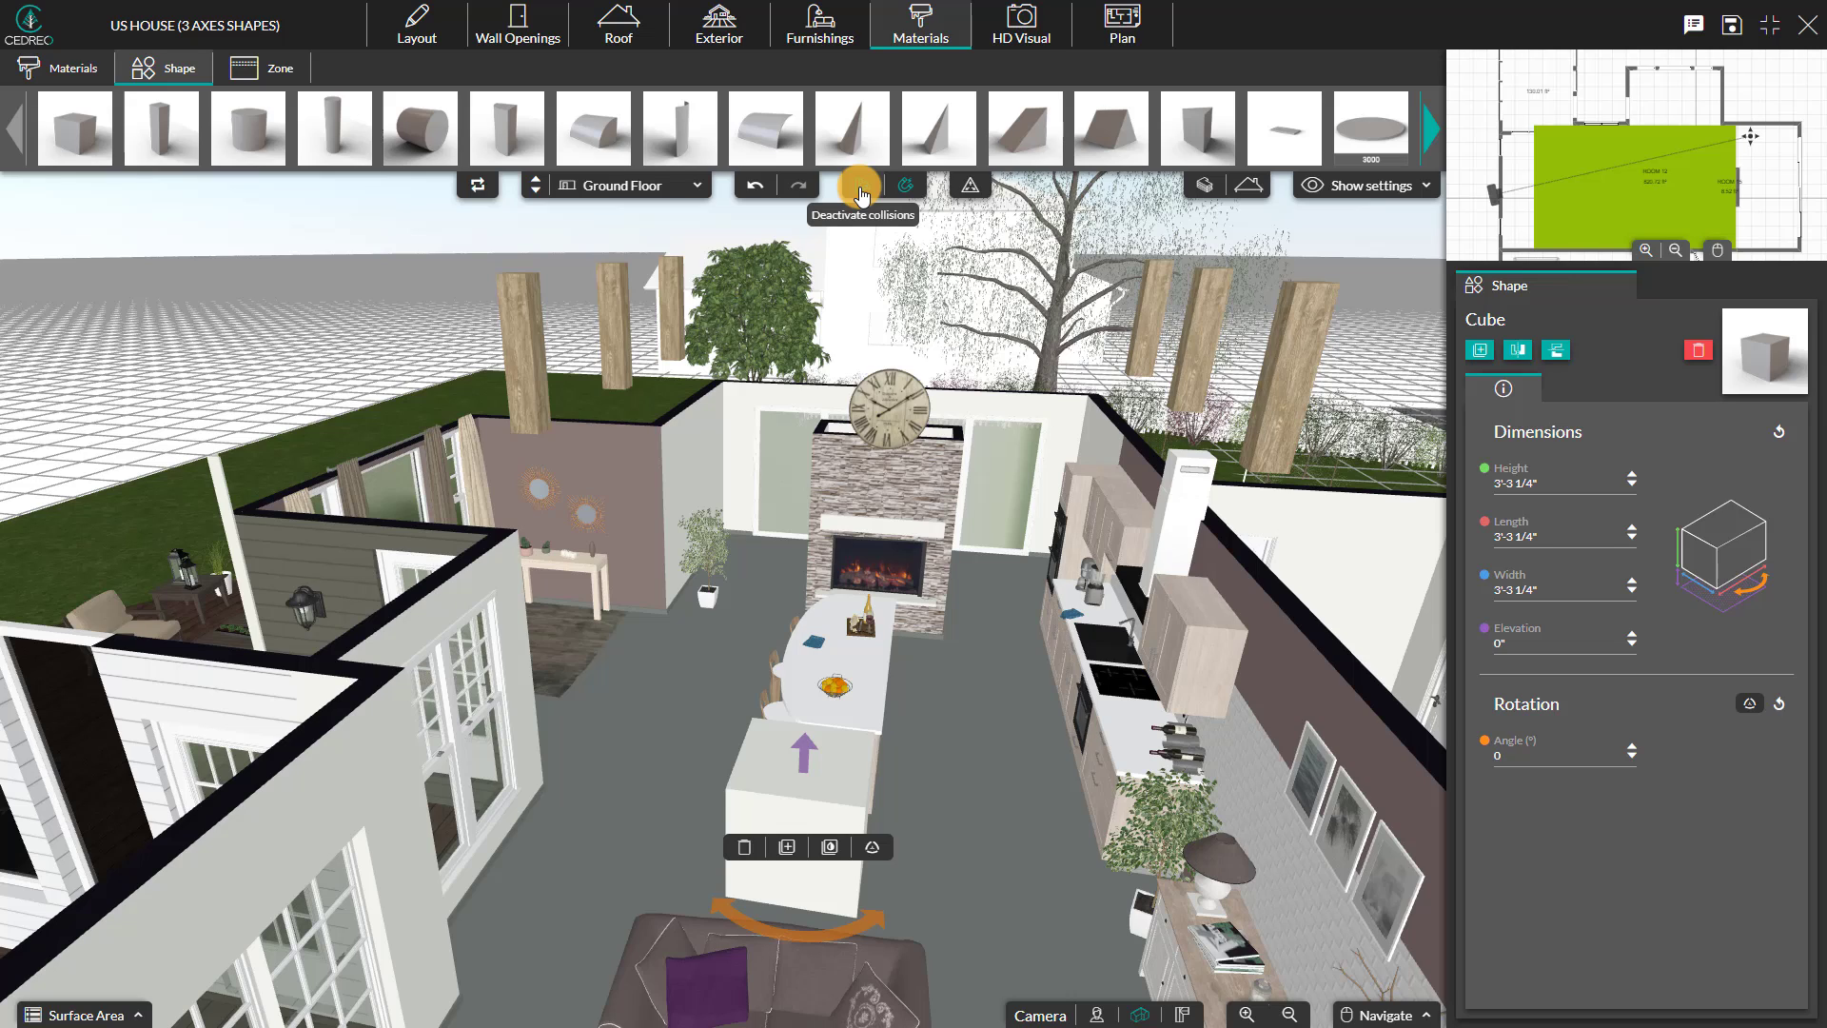
# Deactivate collisions and set the cube to 9" high, 18'0" long and 9" wide.
pyautogui.click(862, 185)
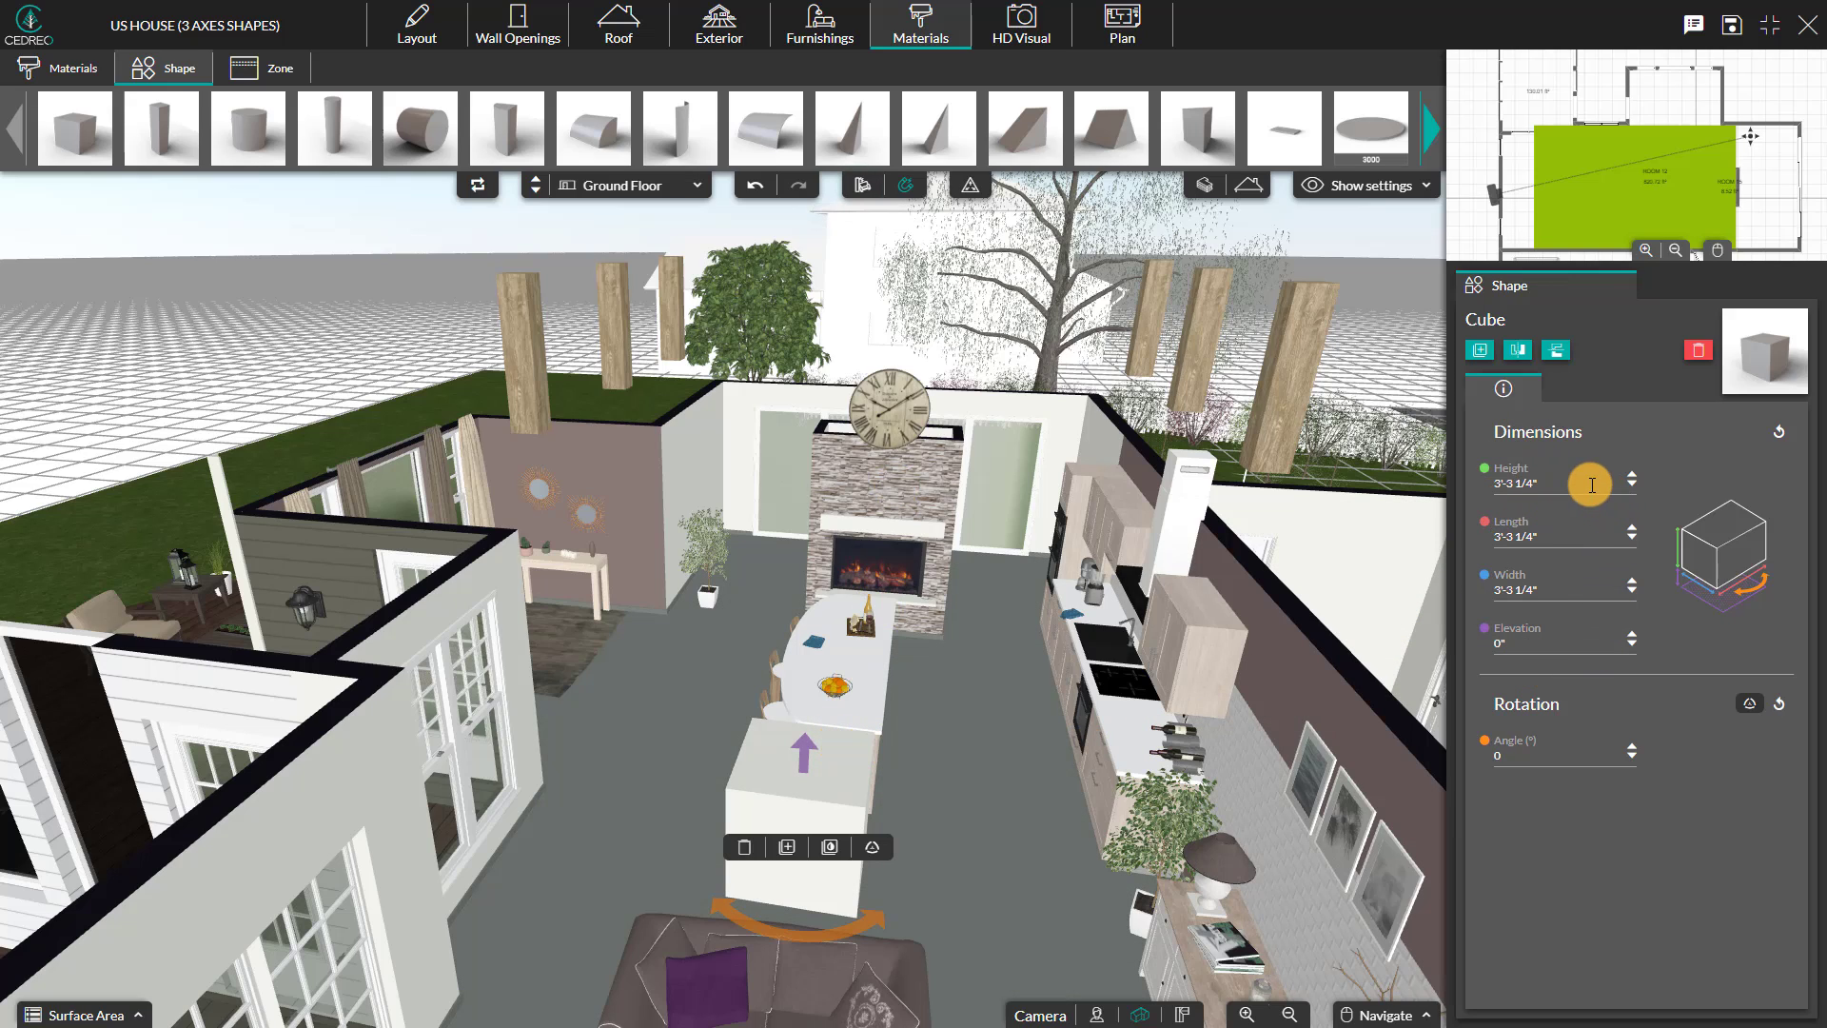
pyautogui.click(1555, 481)
pyautogui.write('9')
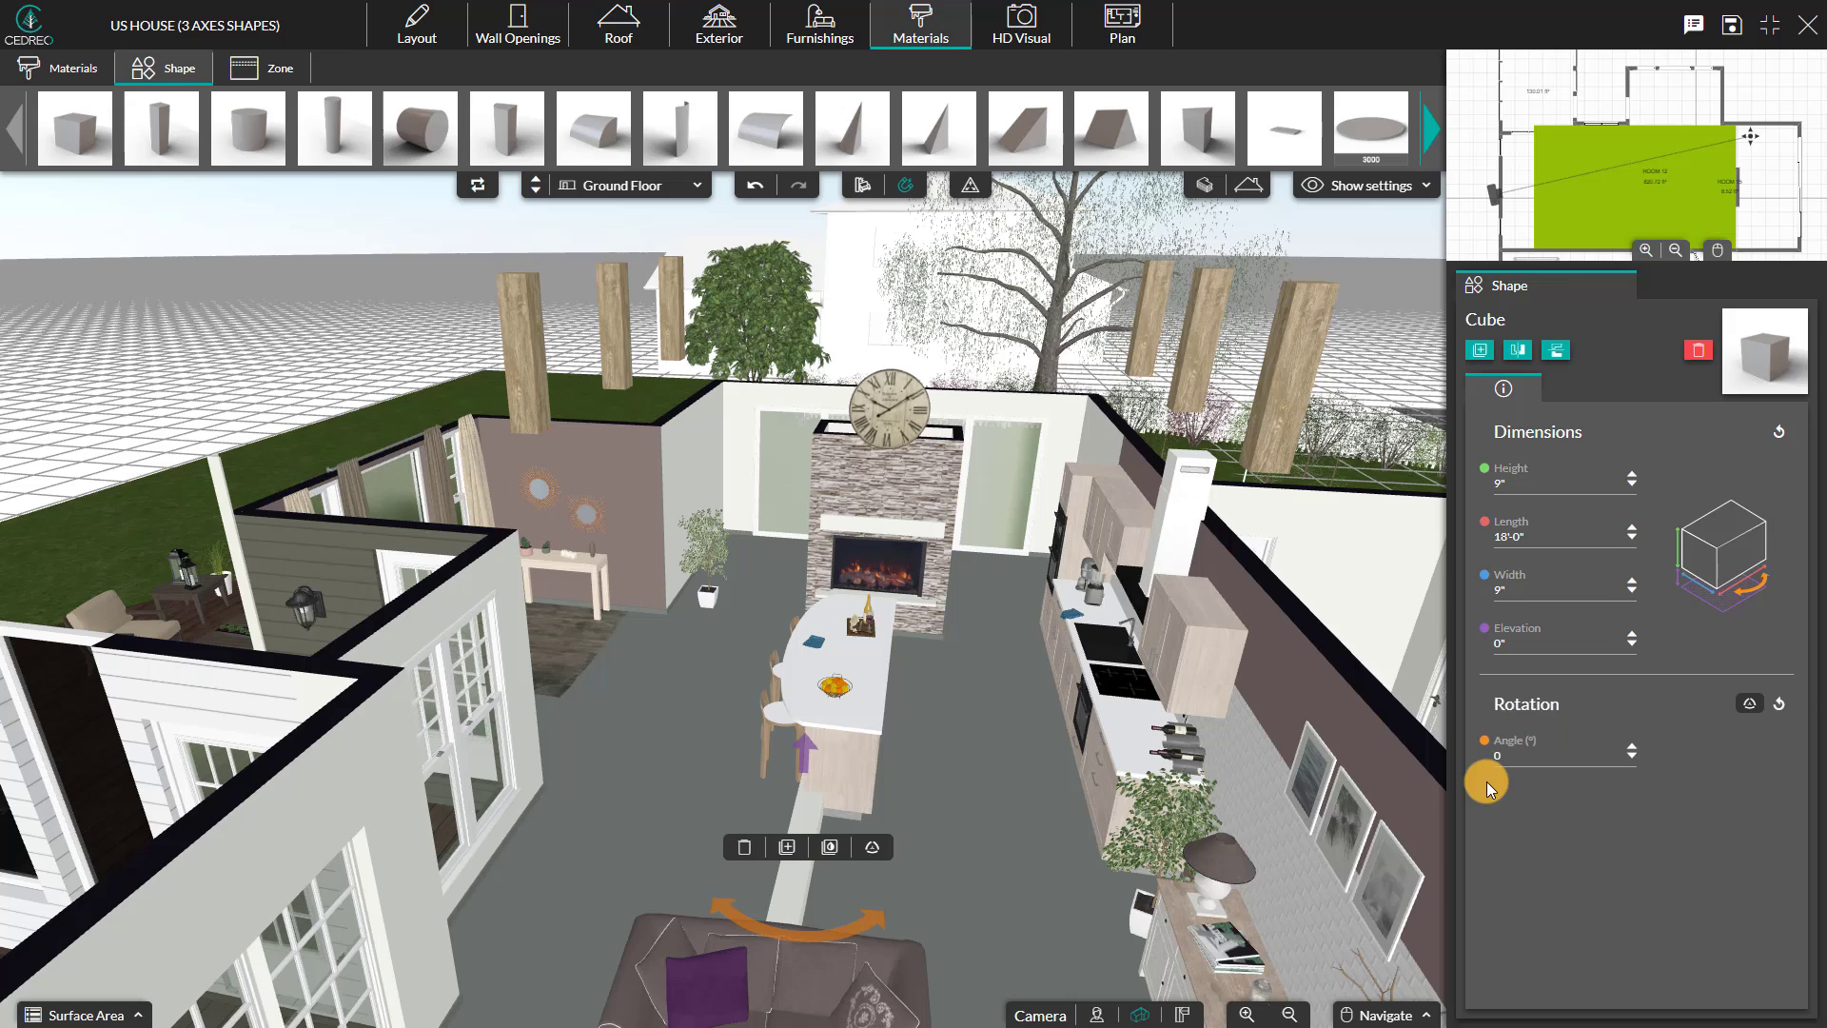
pyautogui.moveTo(1558, 774)
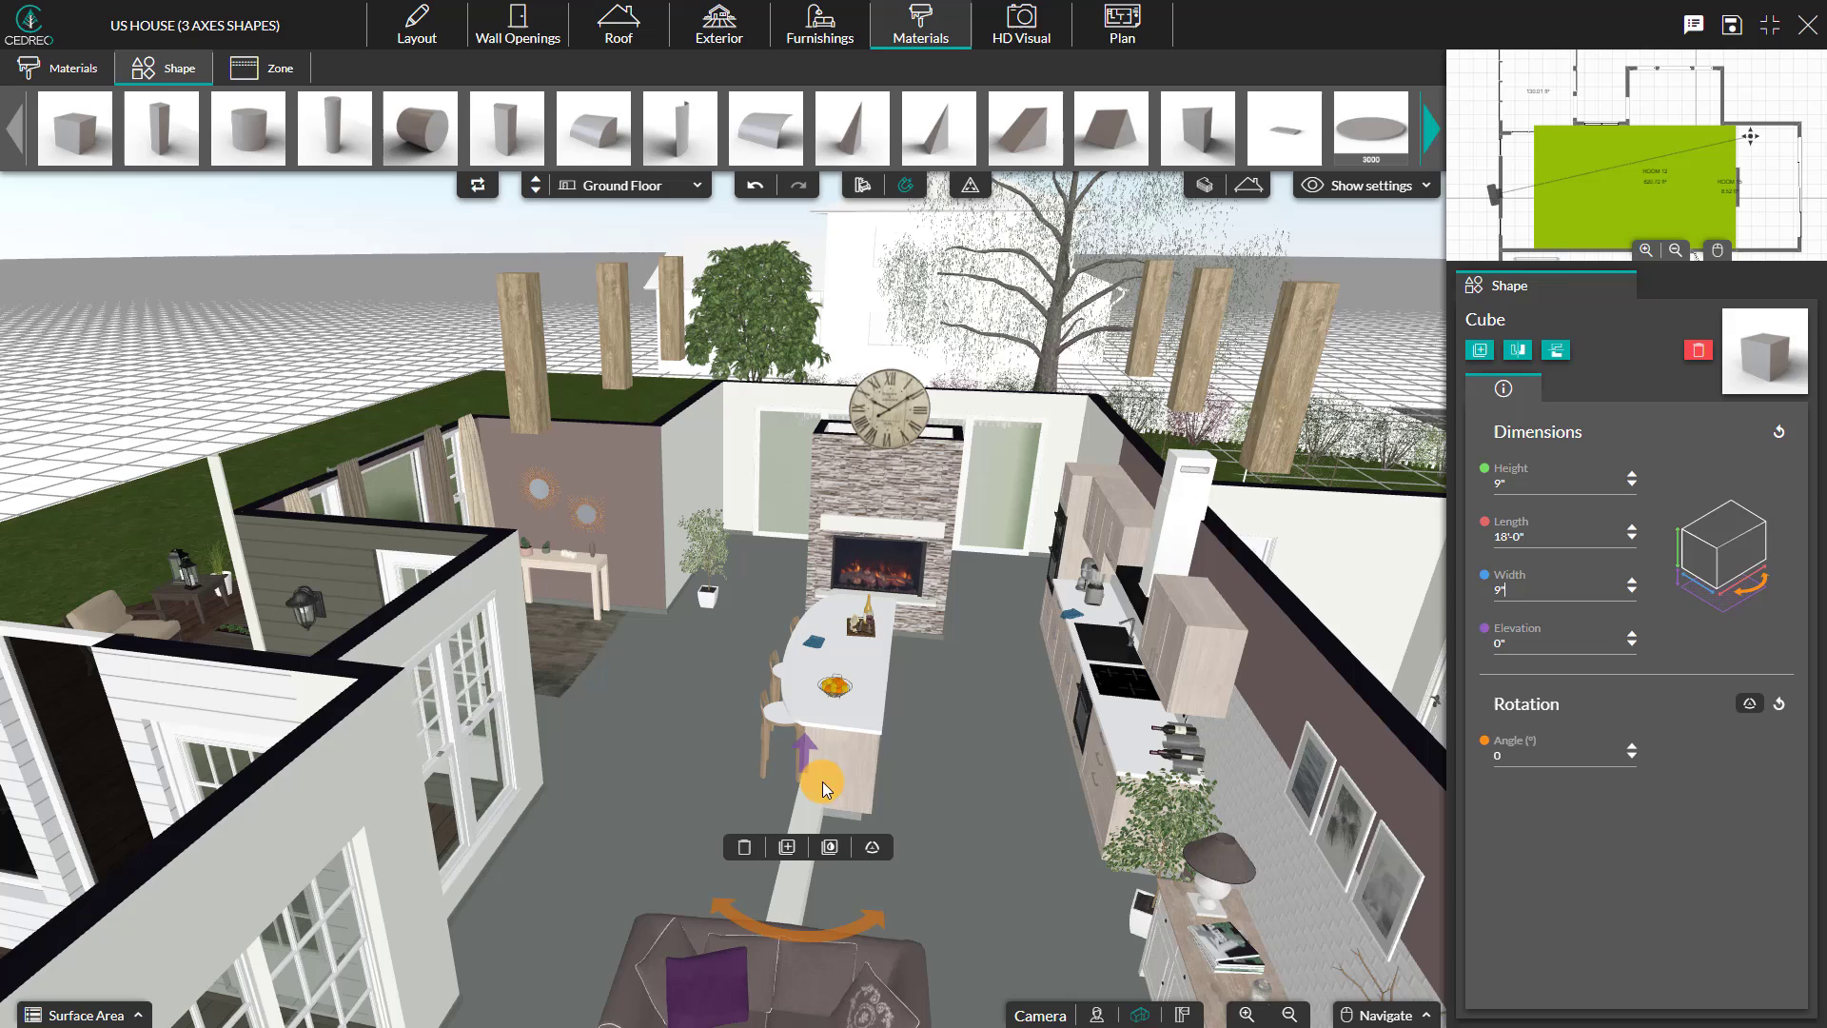
# Raise the beam to a 10'0" elevation and rotate it to a 270-degree angle.
pyautogui.moveTo(822, 786); pyautogui.dragTo(834, 484)
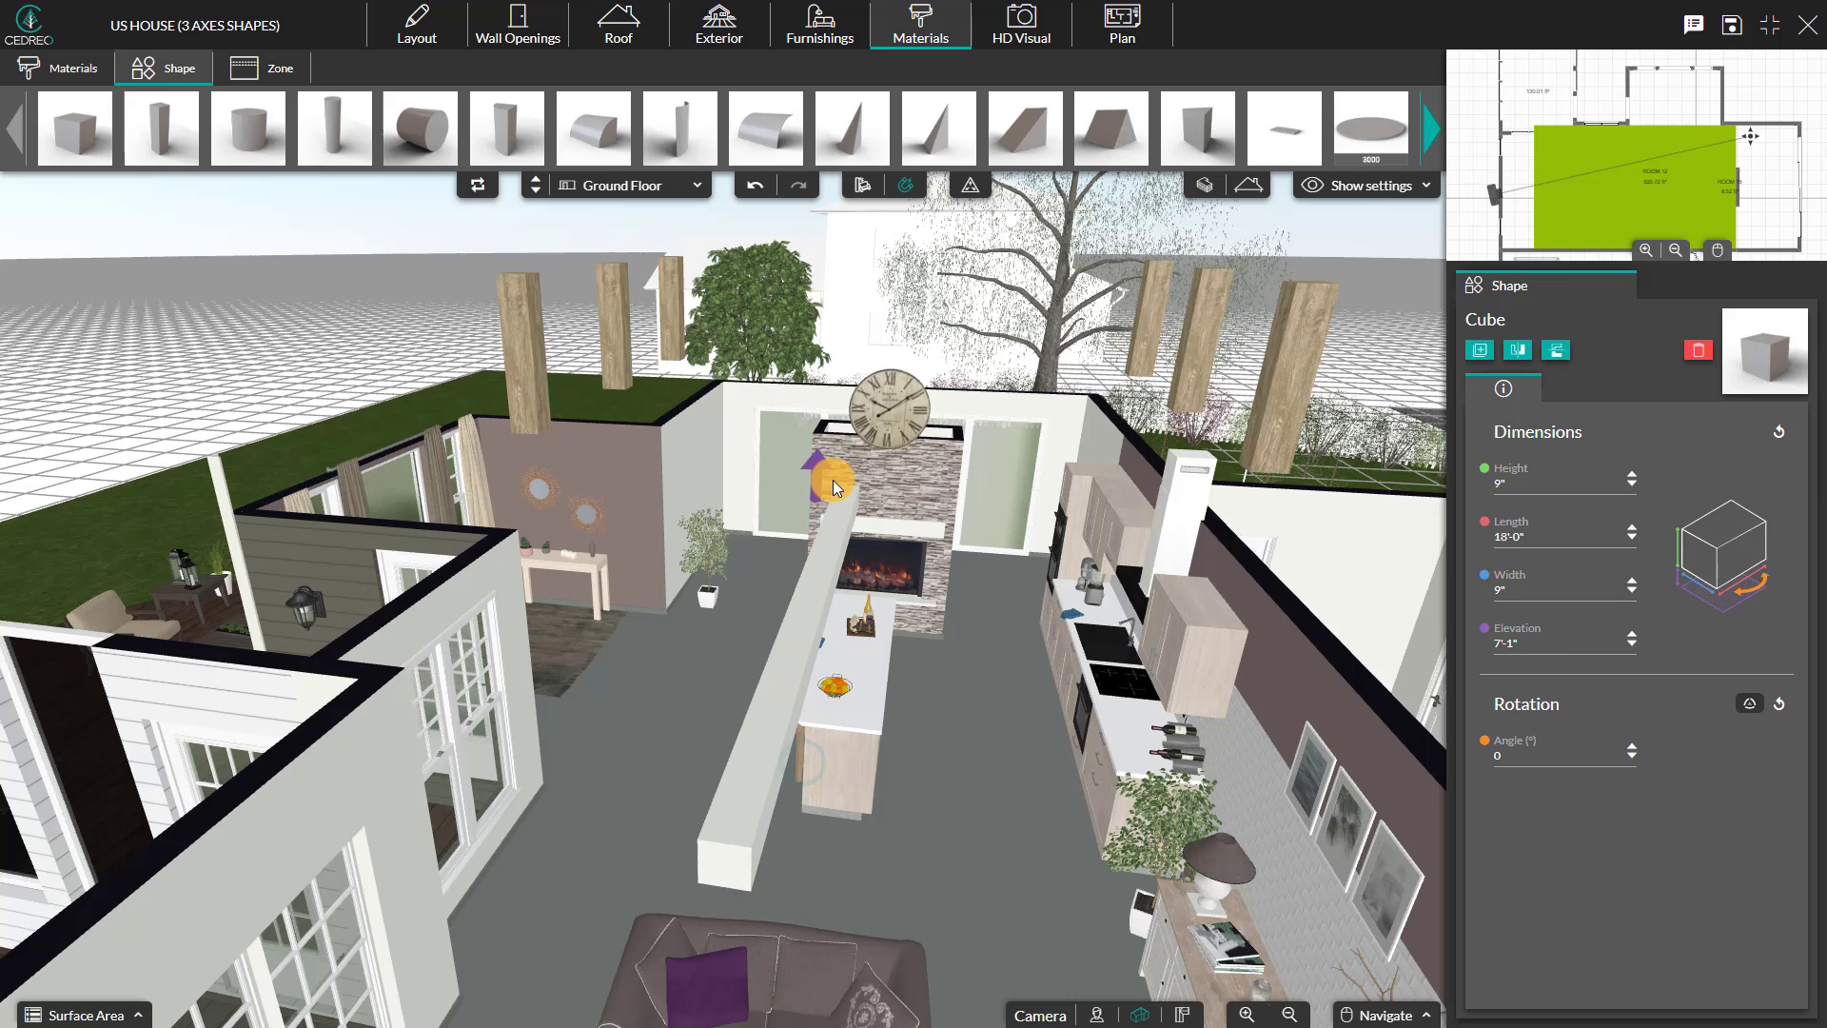
pyautogui.moveTo(831, 482); pyautogui.dragTo(832, 350)
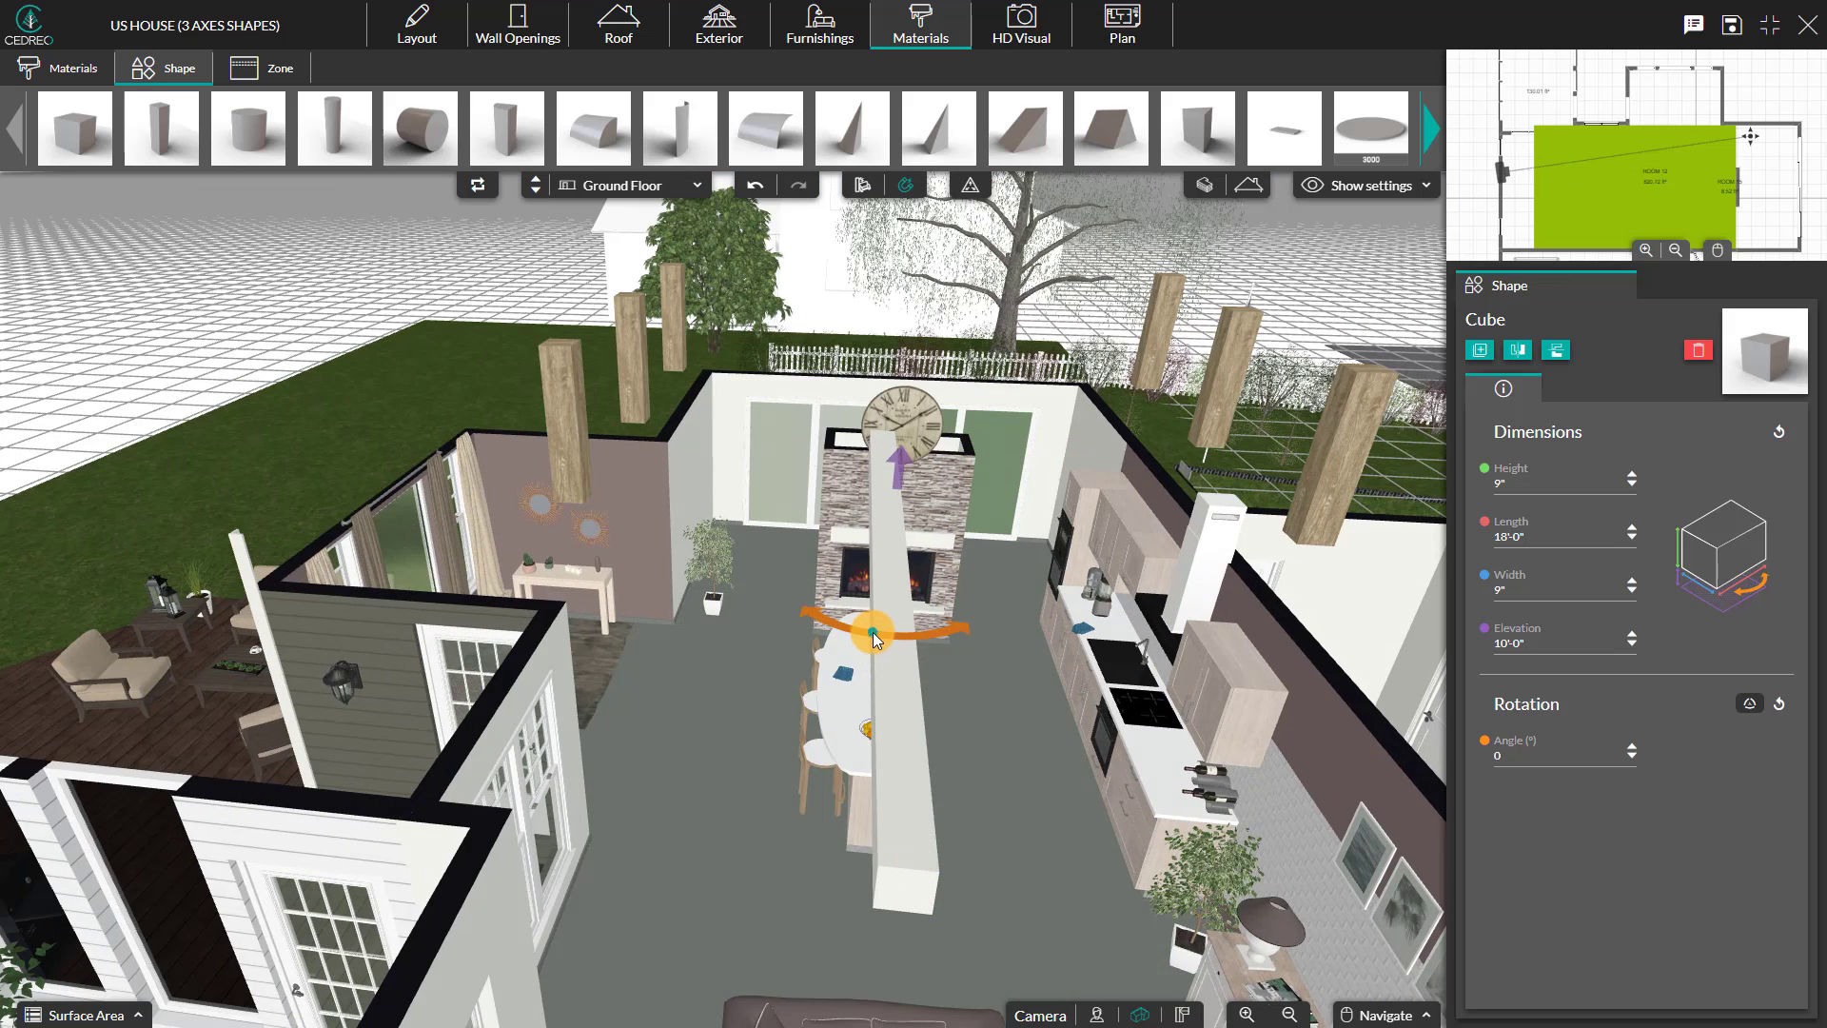
pyautogui.moveTo(874, 632); pyautogui.dragTo(967, 603)
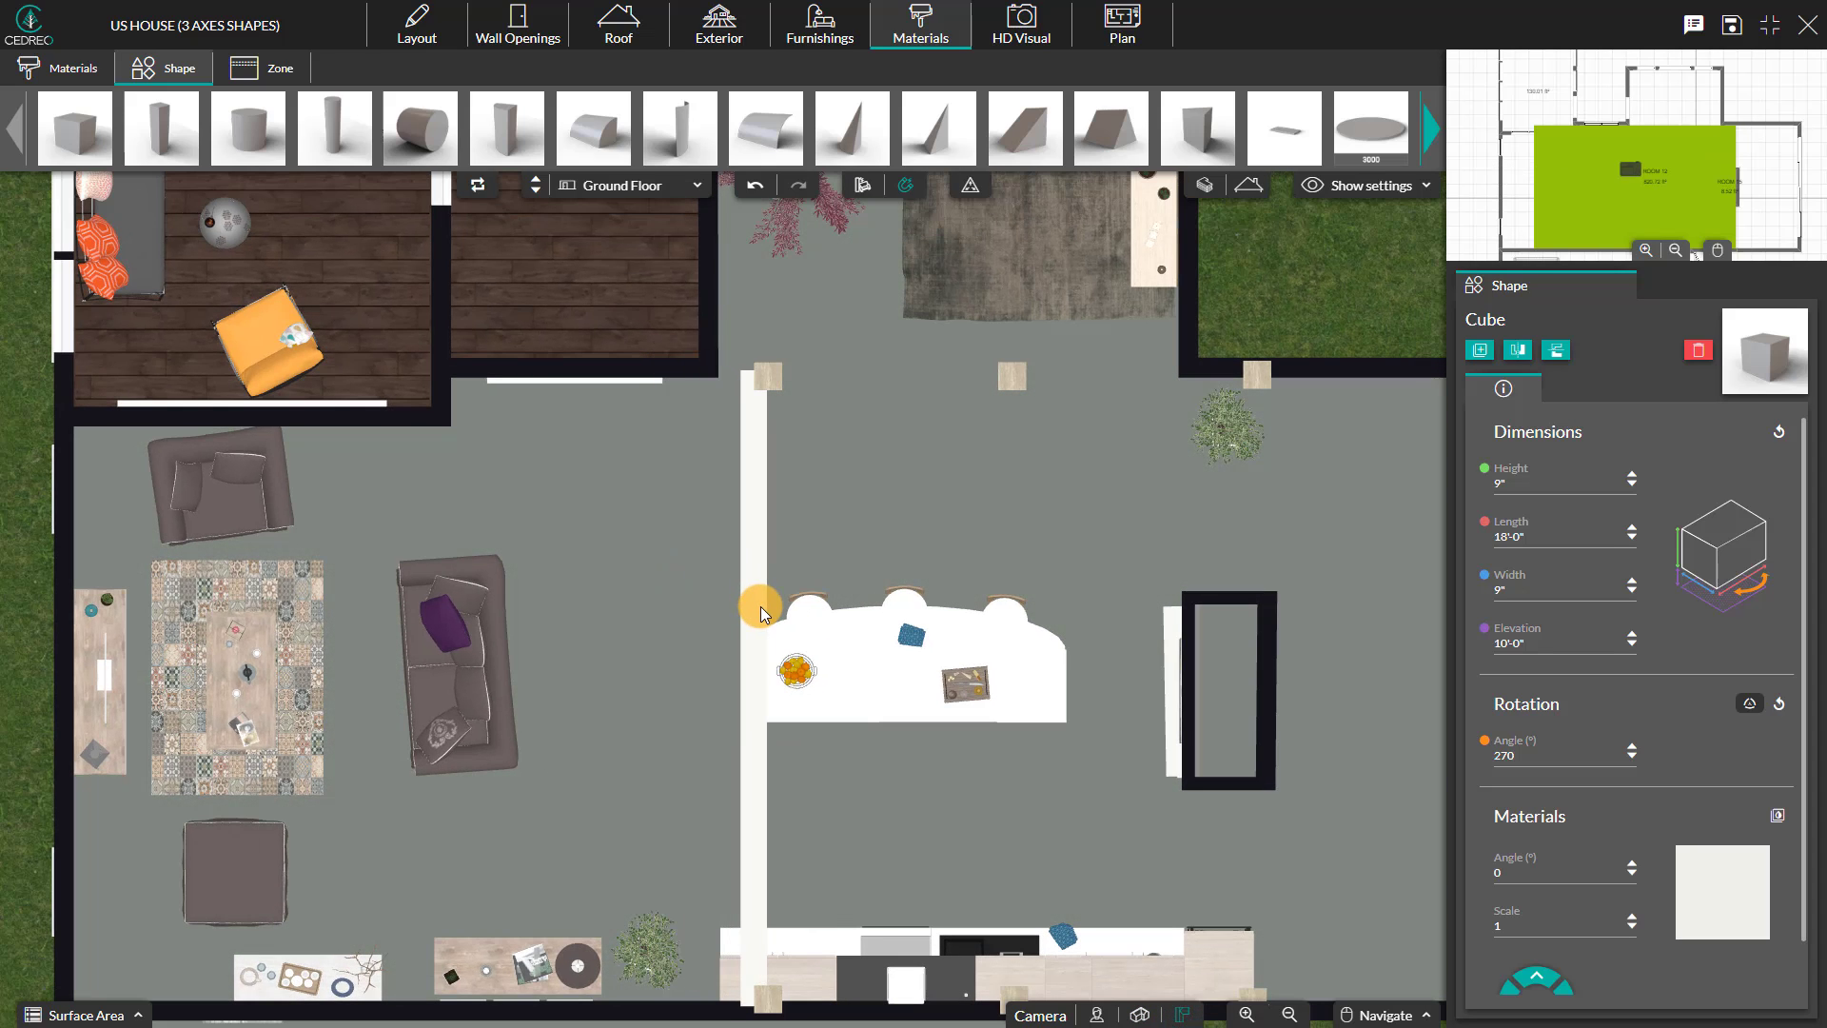
# Orbit back to a perspective view and select the short hanging post above the beam.
pyautogui.moveTo(759, 611); pyautogui.dragTo(773, 609)
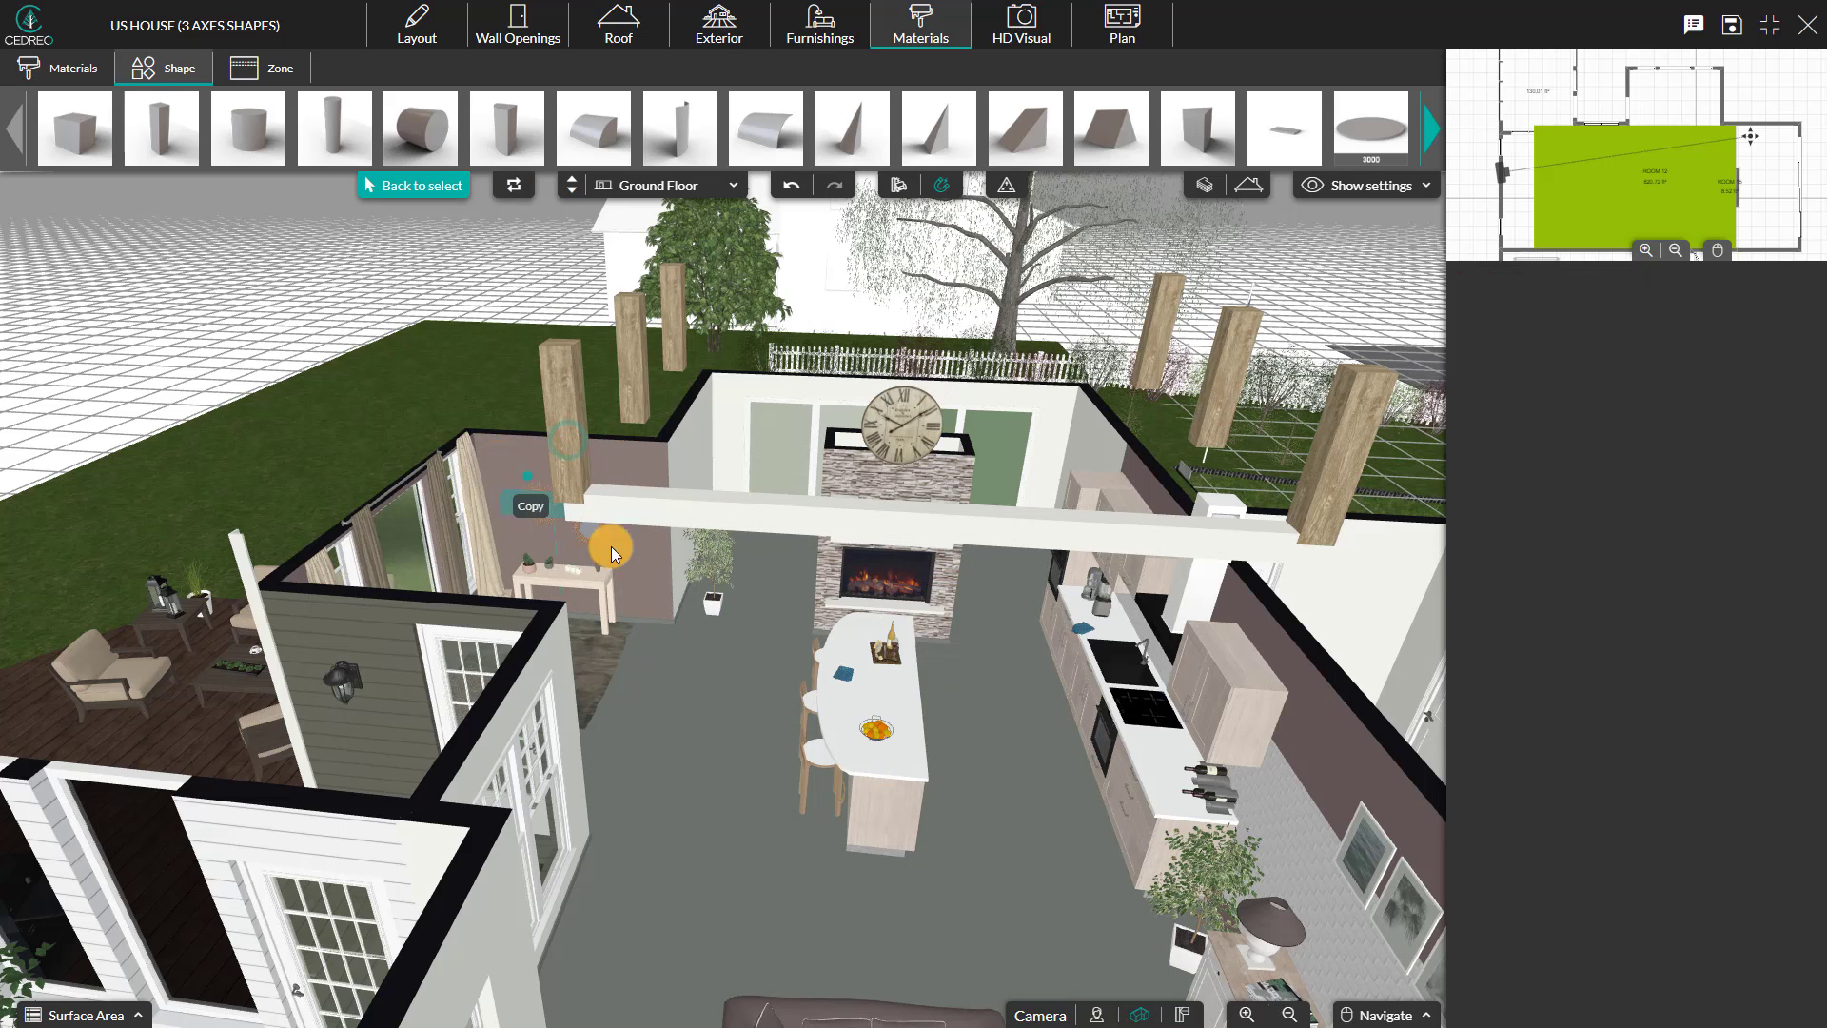
pyautogui.click(611, 554)
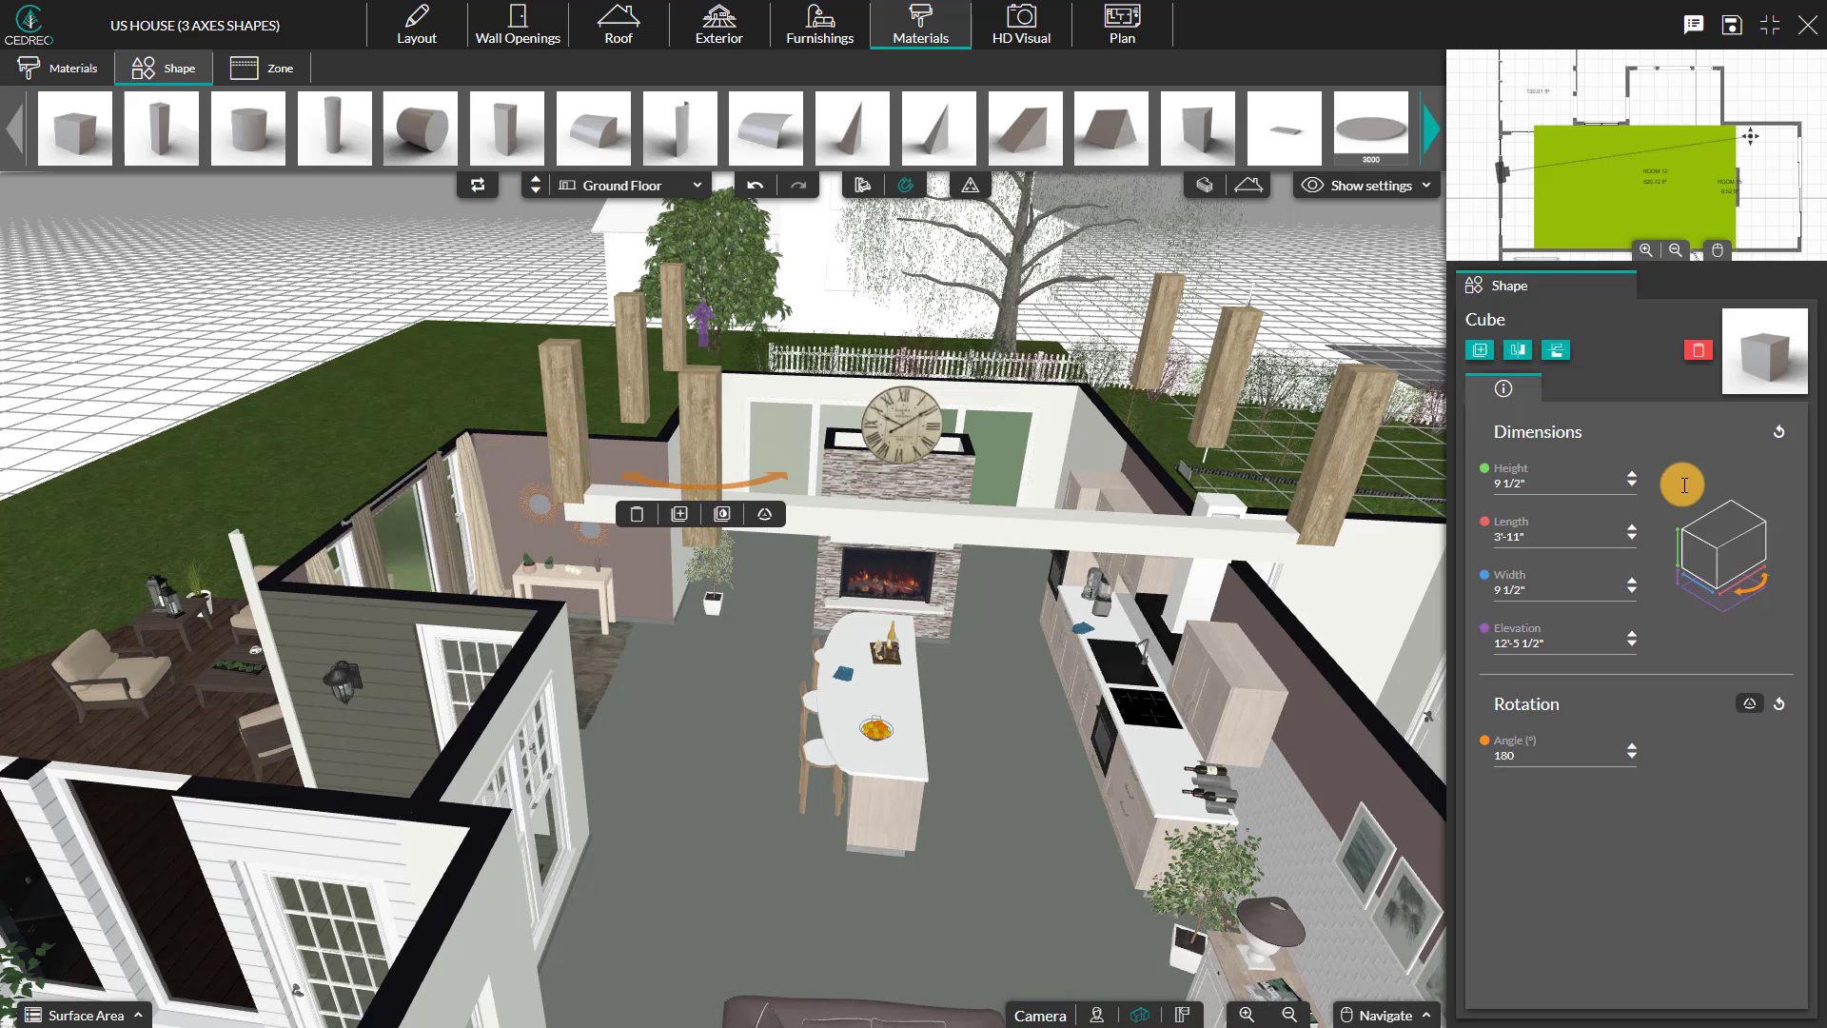